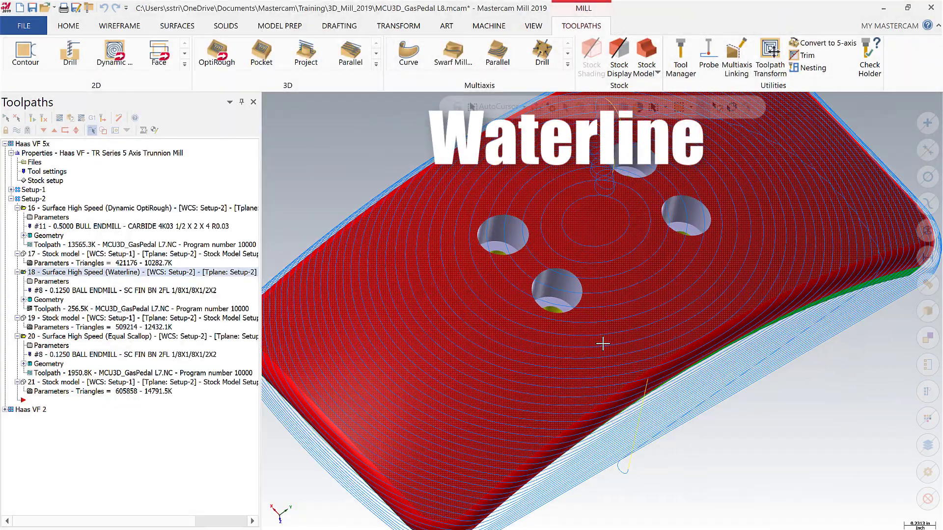
Step: Show operation 19 Stock model, revealing the stepped rings the Waterline toolpath left on the pedal top
scroll("up", 3)
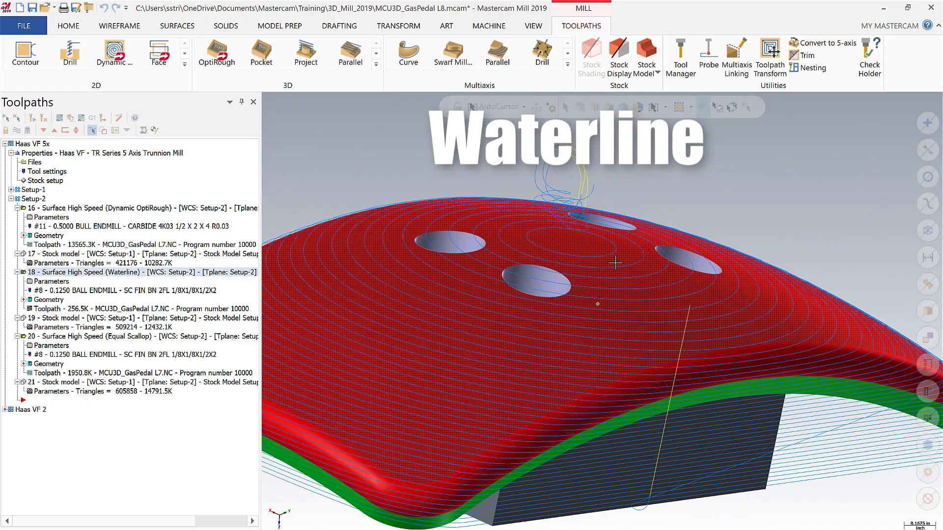
left_click(144, 317)
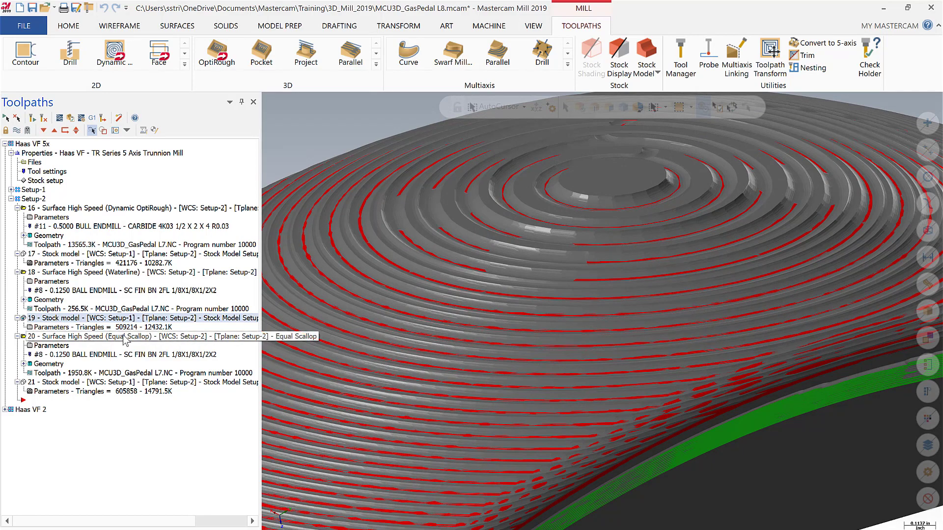
mouse_move(126, 342)
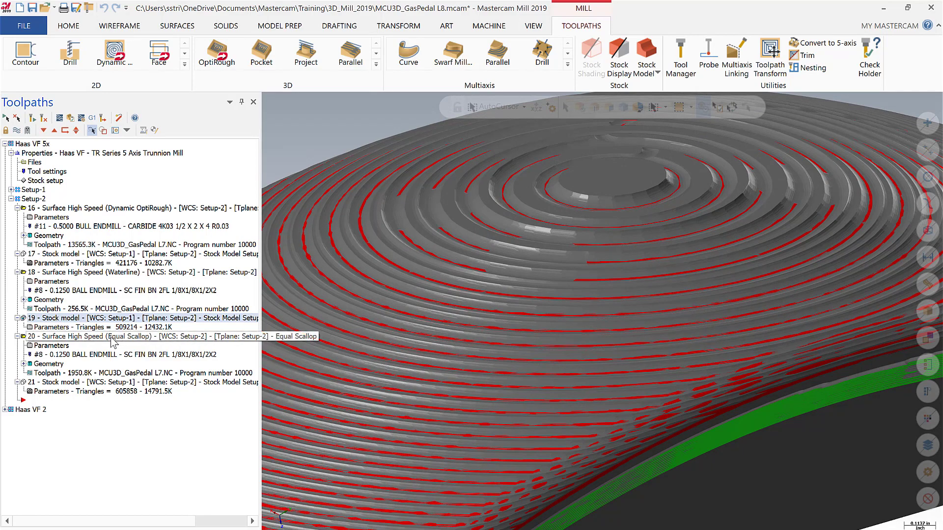